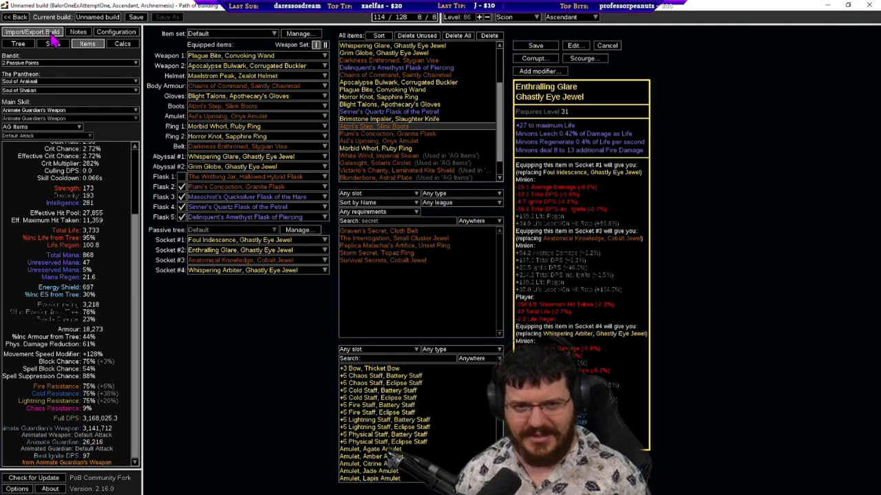
Generate the build's share code under Build Sharing and copy it.
left_click(32, 31)
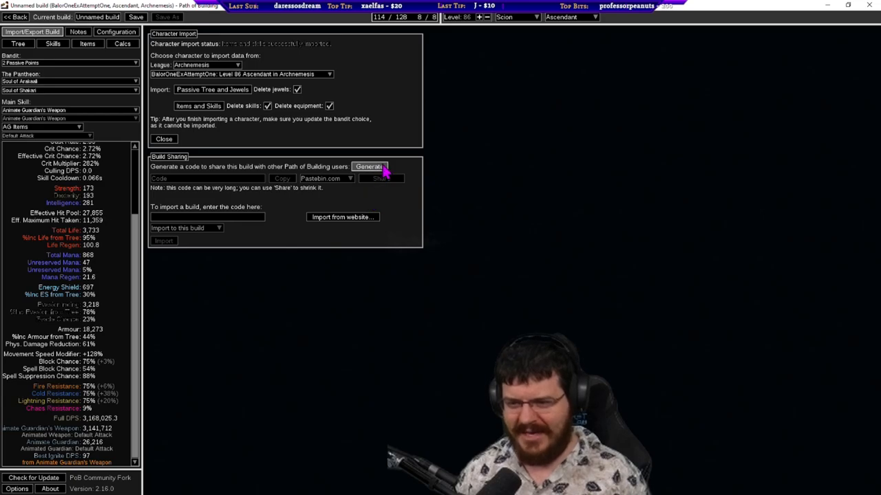
left_click(368, 167)
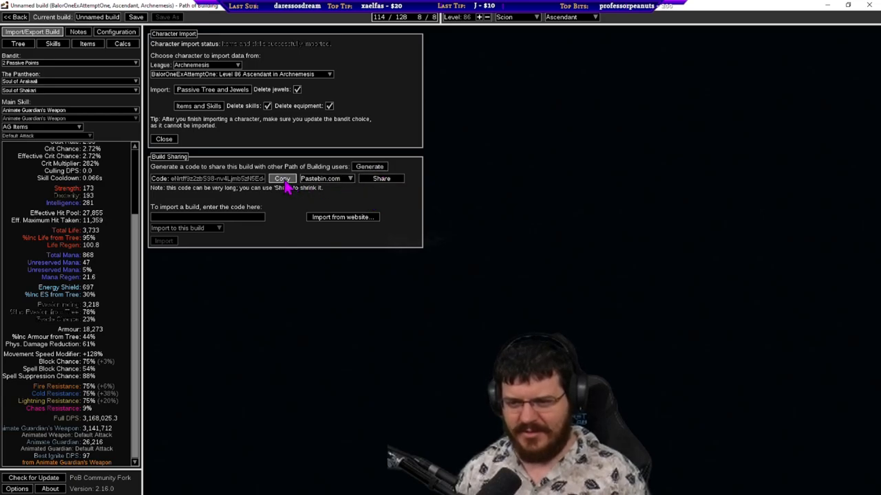
left_click(381, 179)
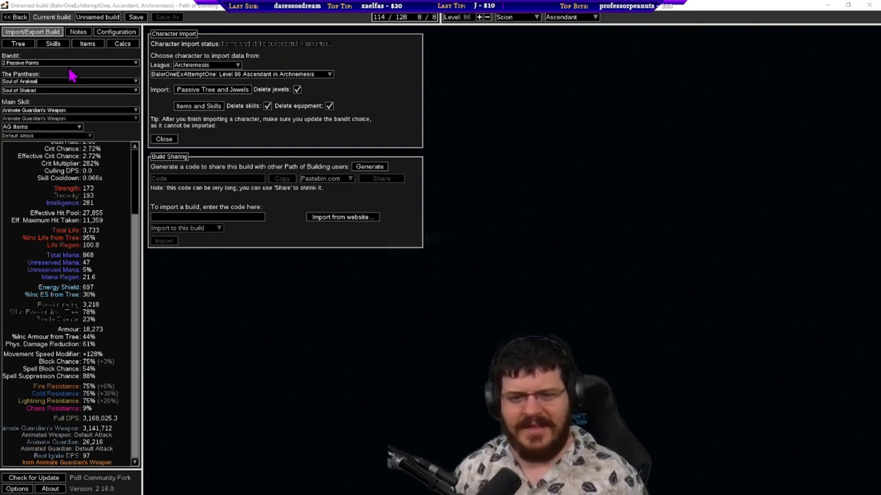
Review the socket groups and equipped gear, then return to the passive tree.
left_click(88, 42)
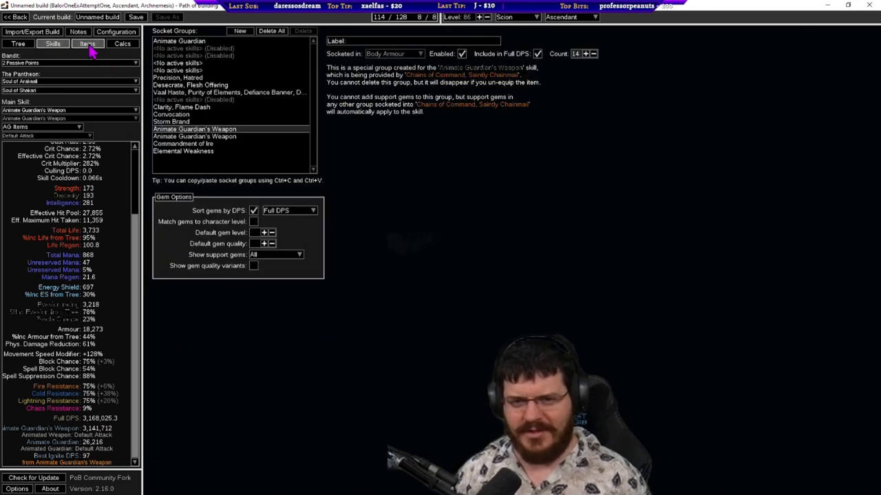
left_click(88, 43)
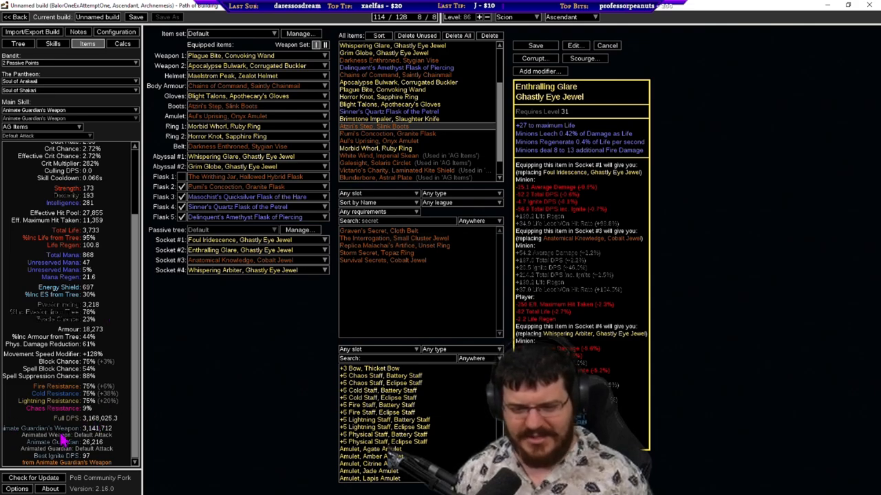
mouse_move(69, 53)
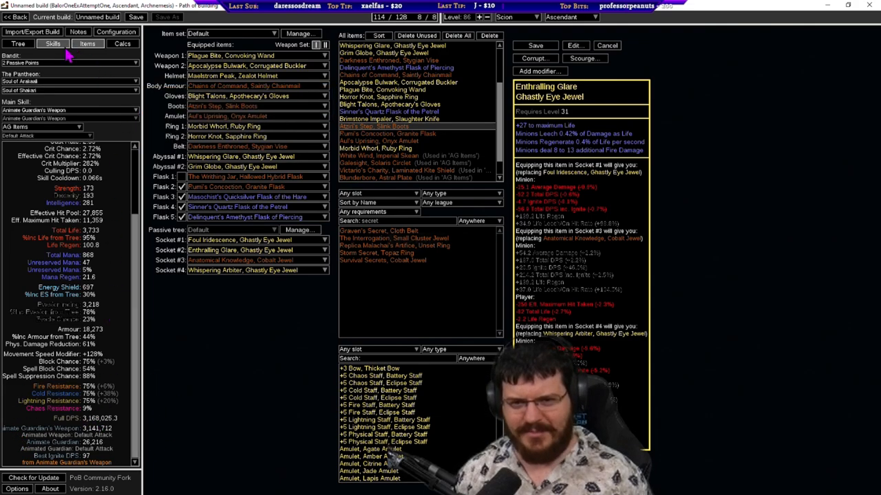
left_click(53, 43)
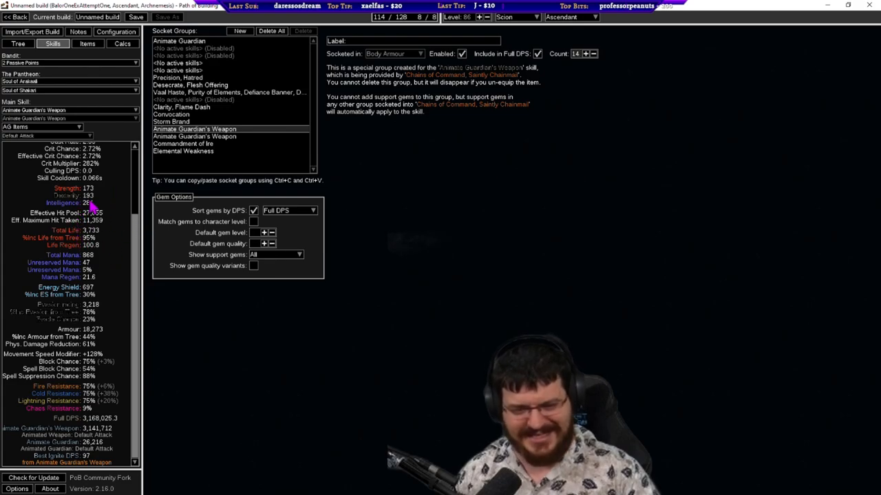
left_click(85, 43)
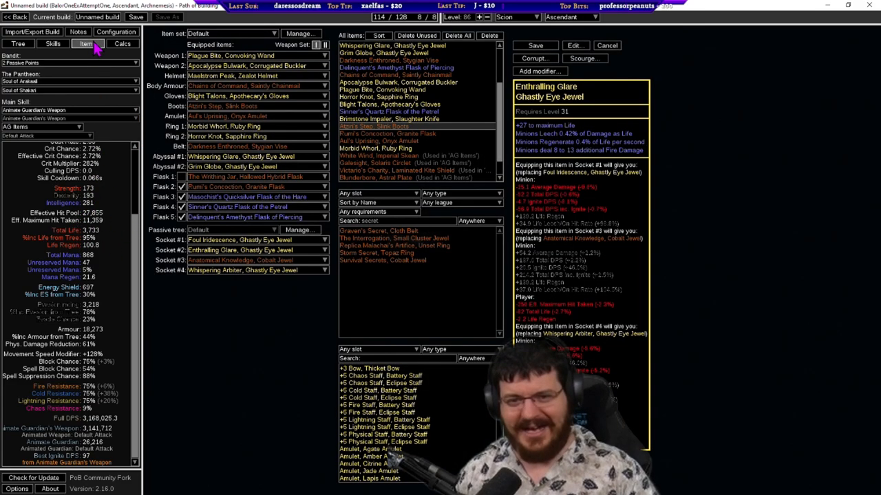
left_click(17, 43)
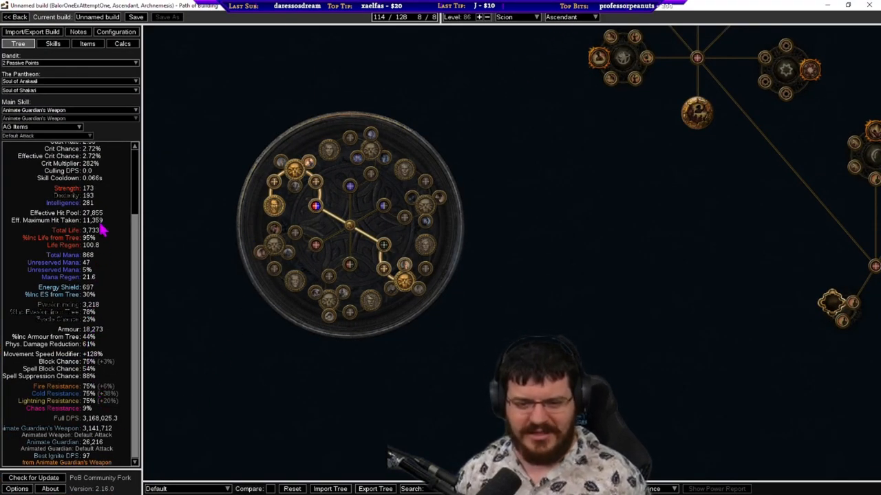
mouse_move(310, 165)
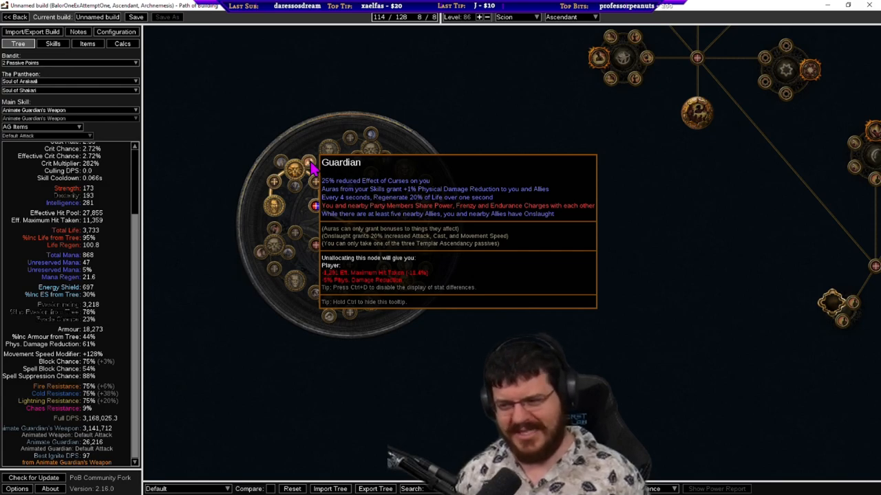
mouse_move(401, 272)
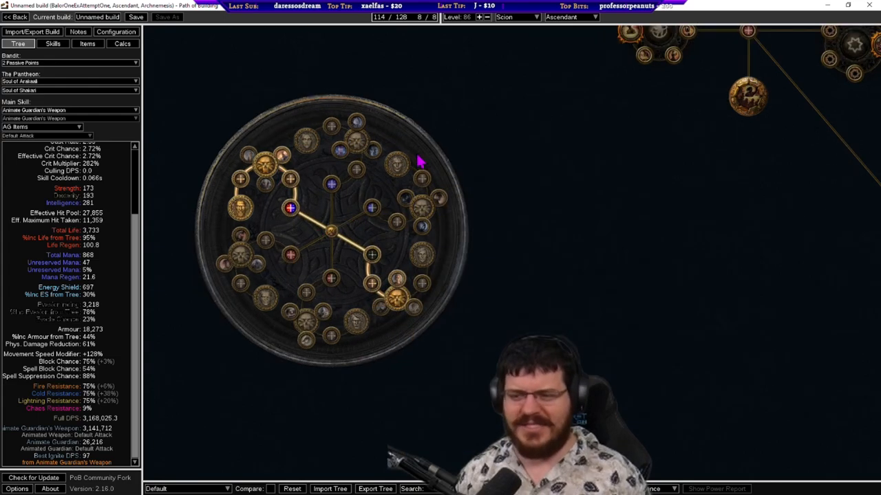
mouse_move(355, 127)
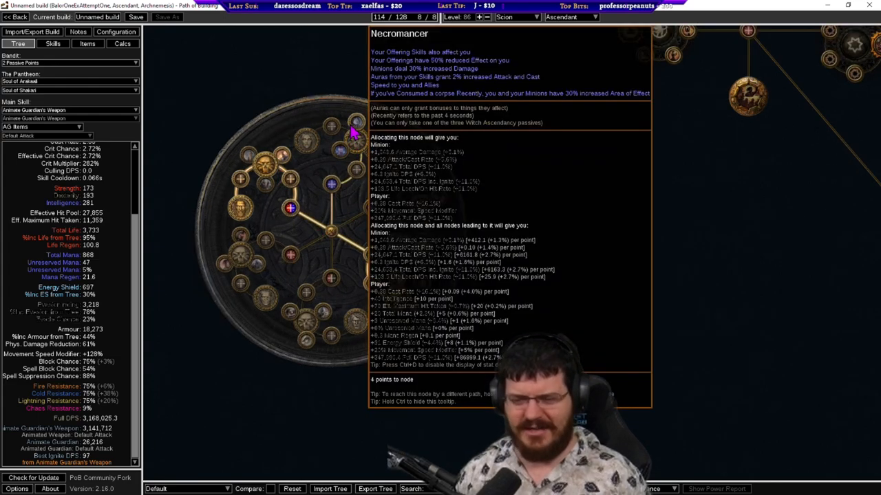
mouse_move(289, 165)
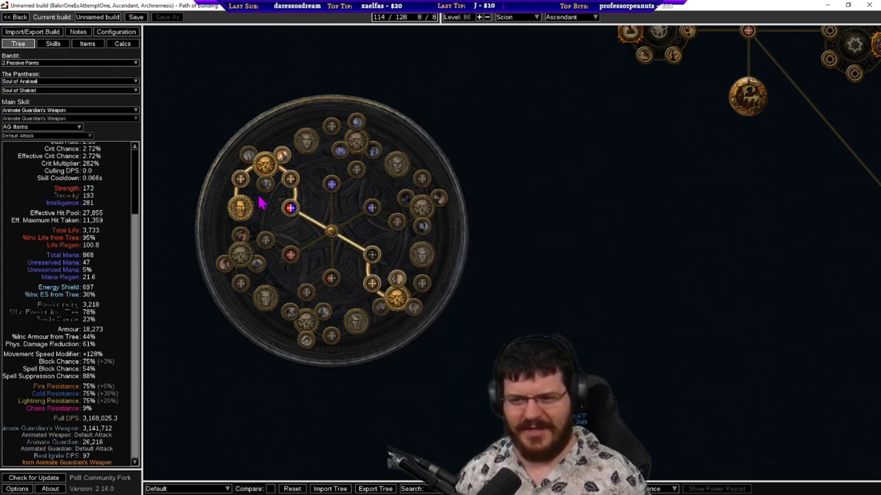
mouse_move(594, 356)
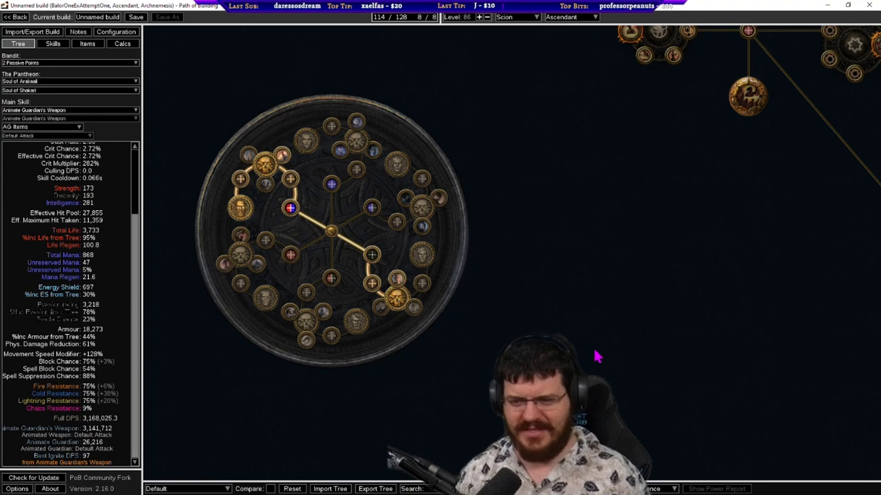
scroll("down", 3)
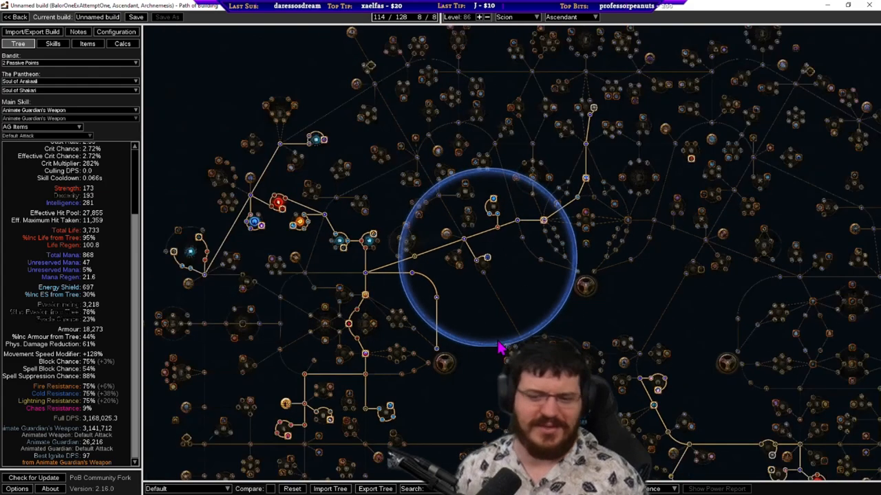
mouse_move(481, 372)
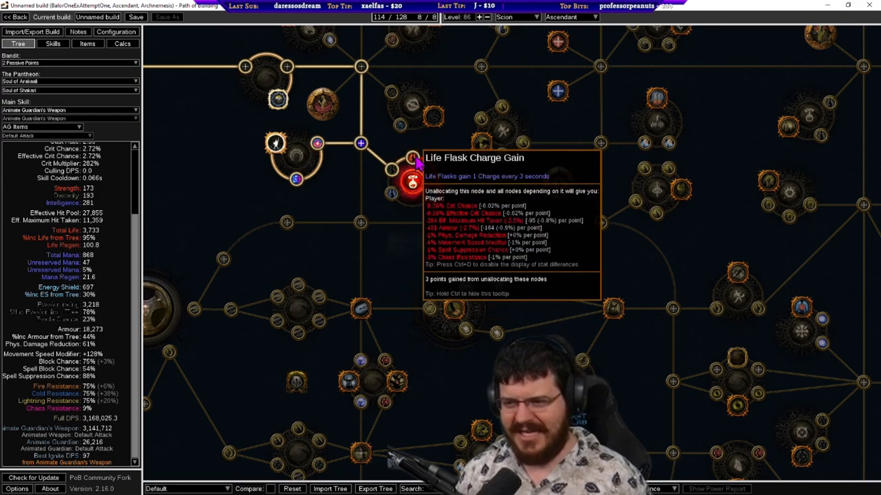
mouse_move(433, 196)
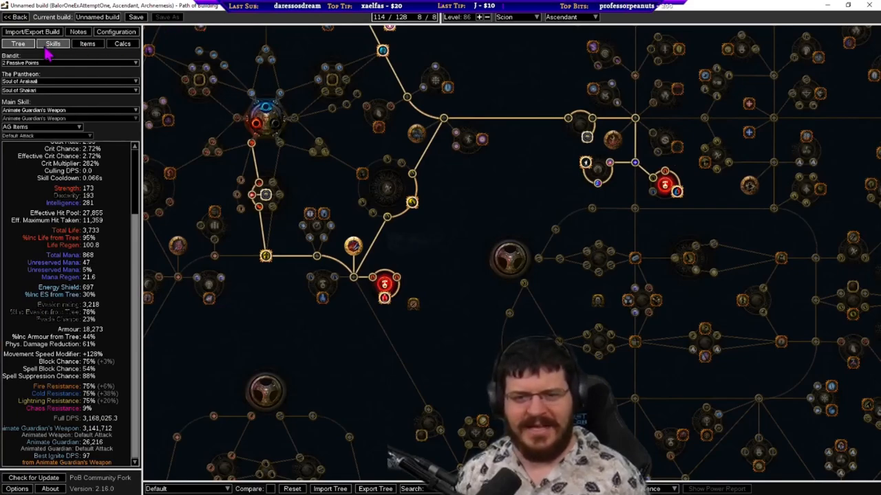
left_click(89, 42)
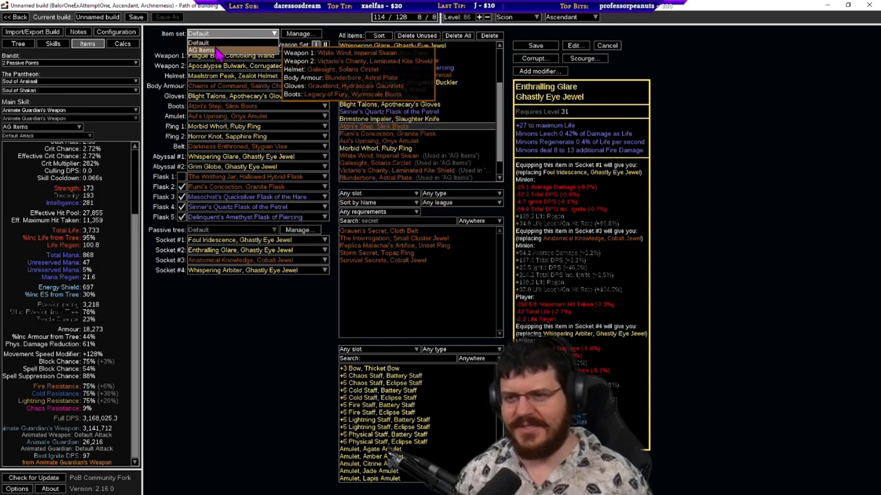
Make the AG Items item set active to list the Animate Guardian's gear.
left_click(201, 49)
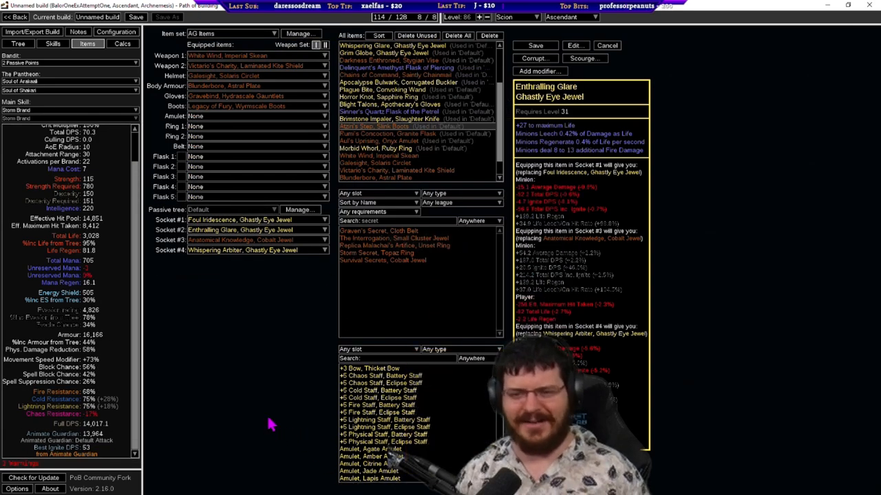
mouse_move(289, 407)
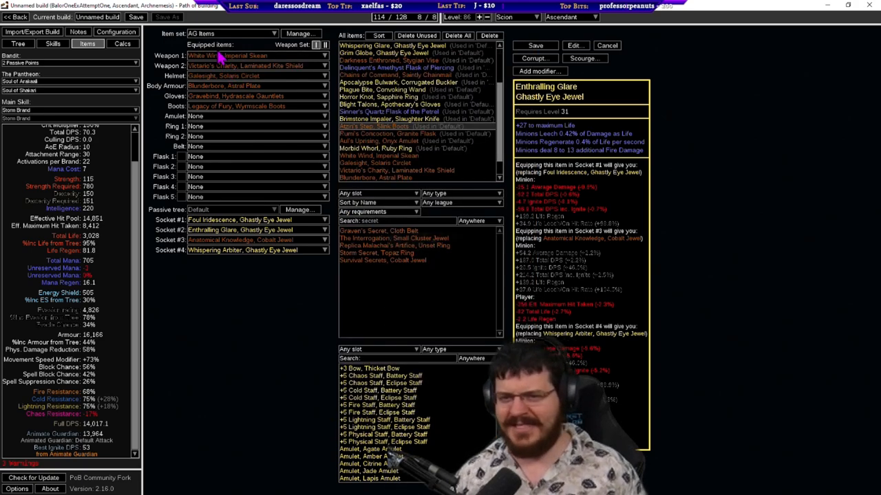
mouse_move(227, 55)
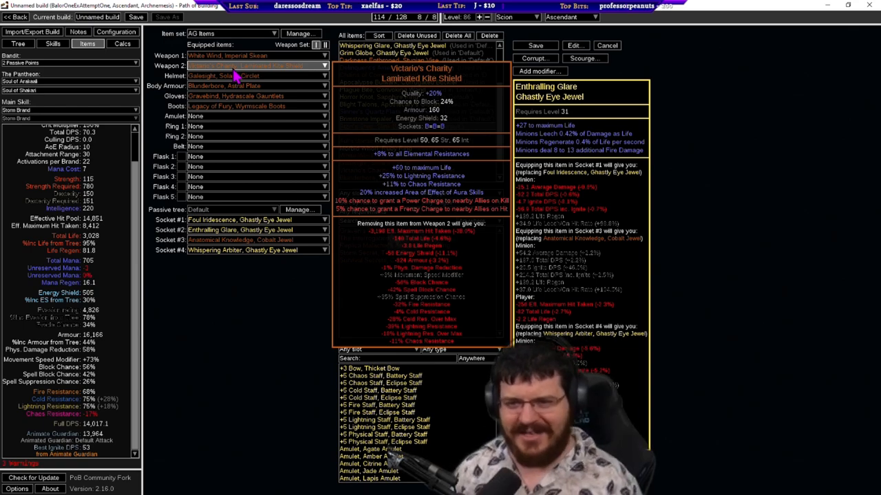
mouse_move(234, 85)
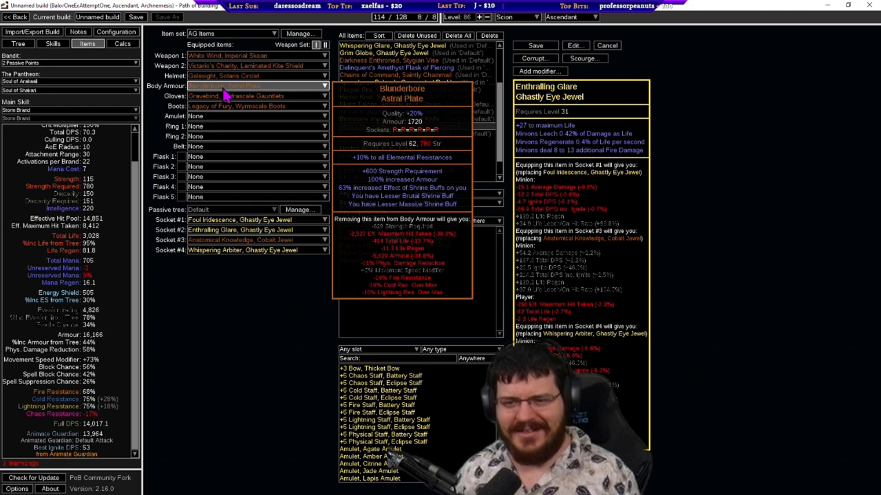
mouse_move(237, 96)
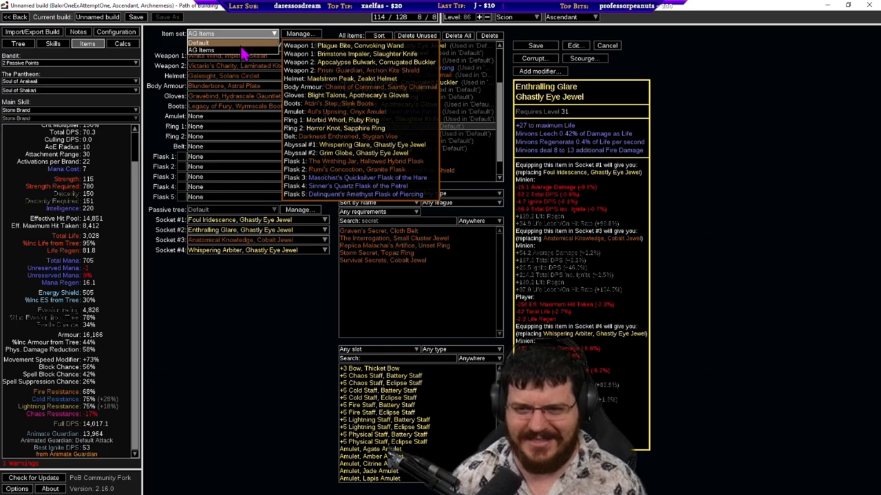
Switch back to the Default item set and show the passive skill tree.
left_click(198, 42)
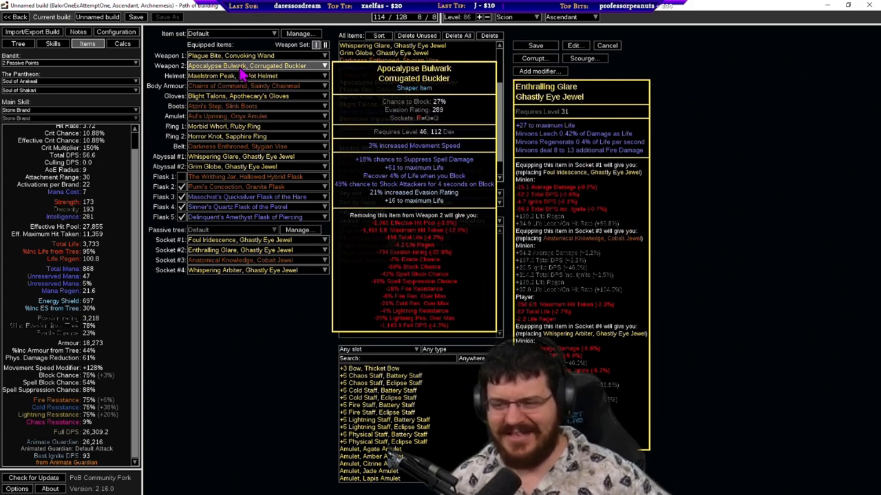
mouse_move(234, 187)
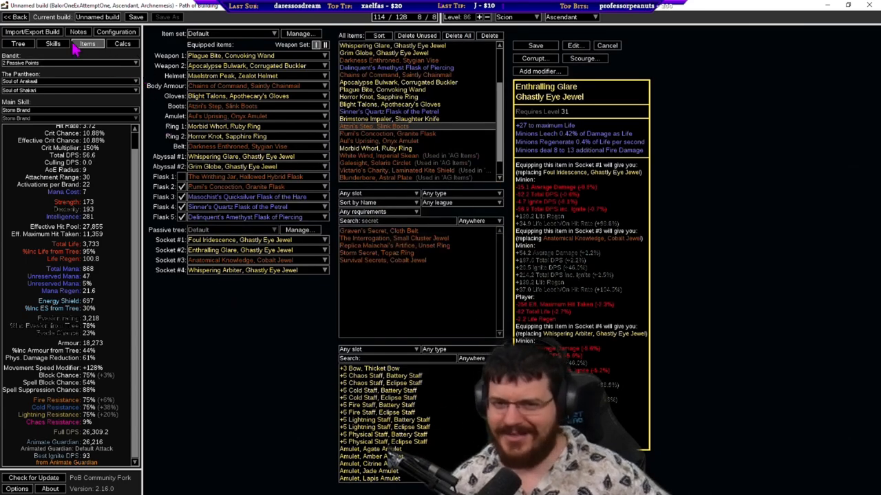
left_click(16, 42)
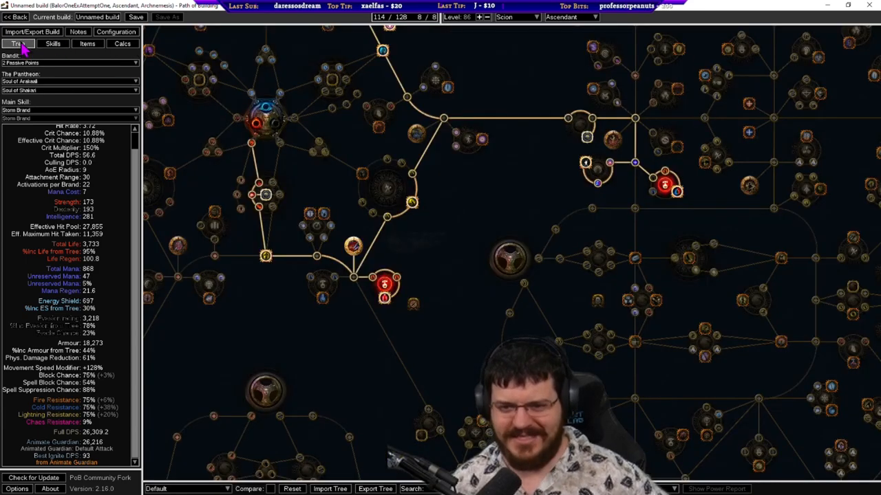